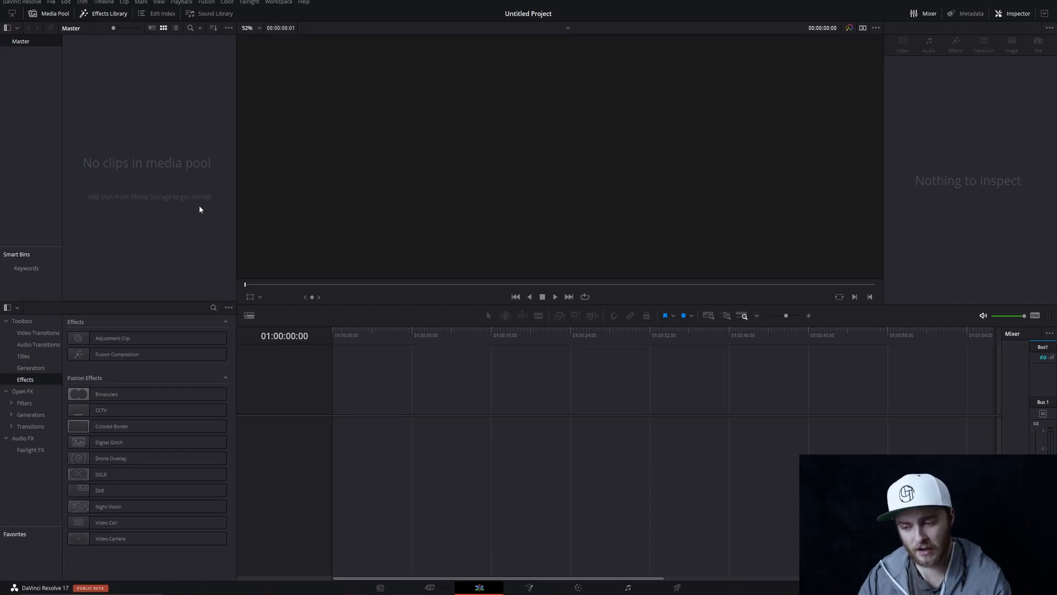
mouse_move(186, 212)
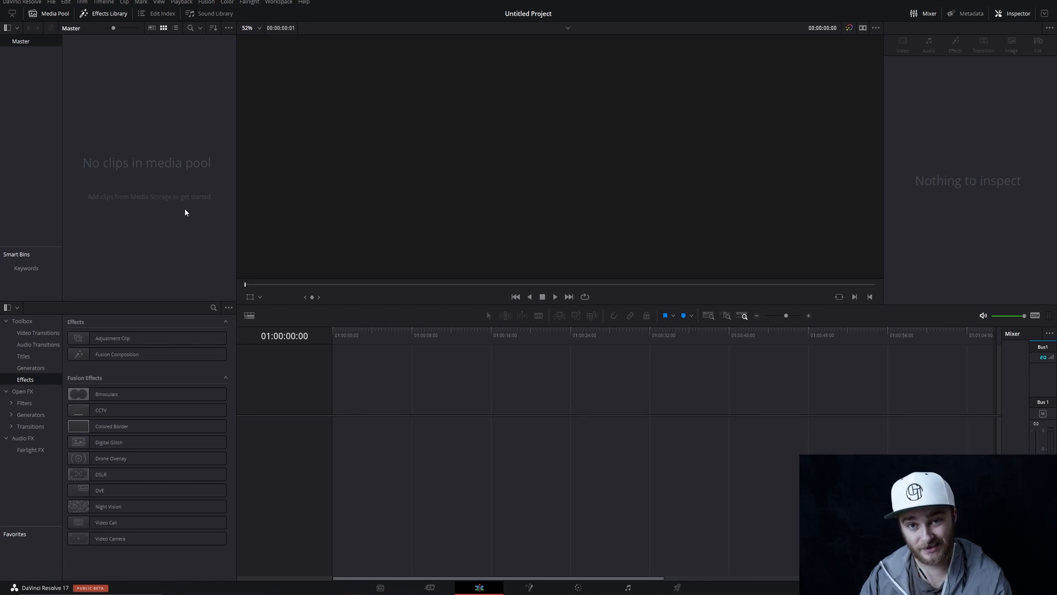
mouse_move(183, 219)
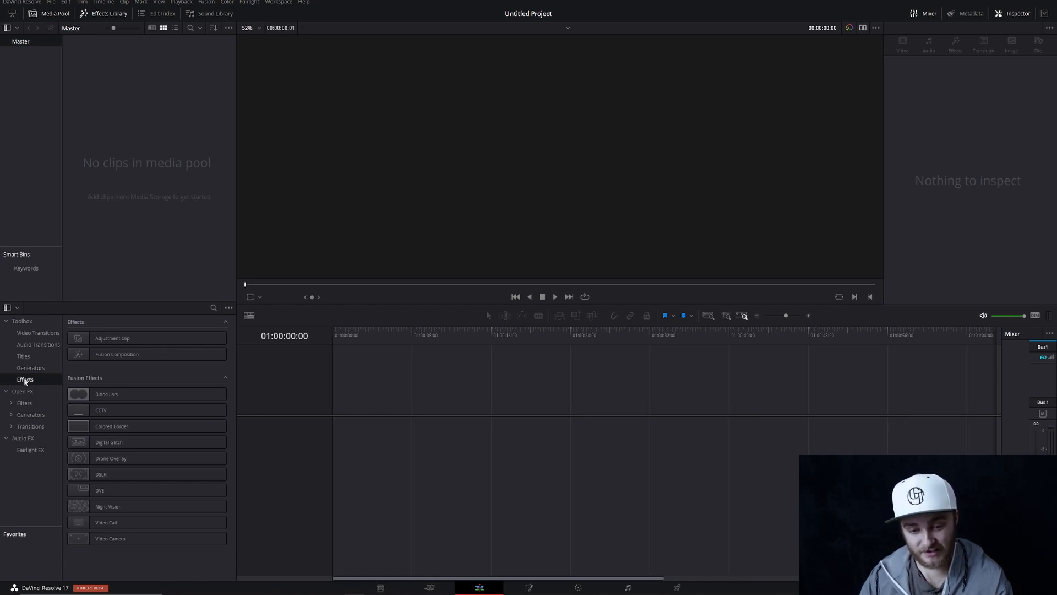
Step: Drop an Adjustment Clip from the Effects toolbox onto the Video 1 track
left_click_drag(112, 338, 387, 437)
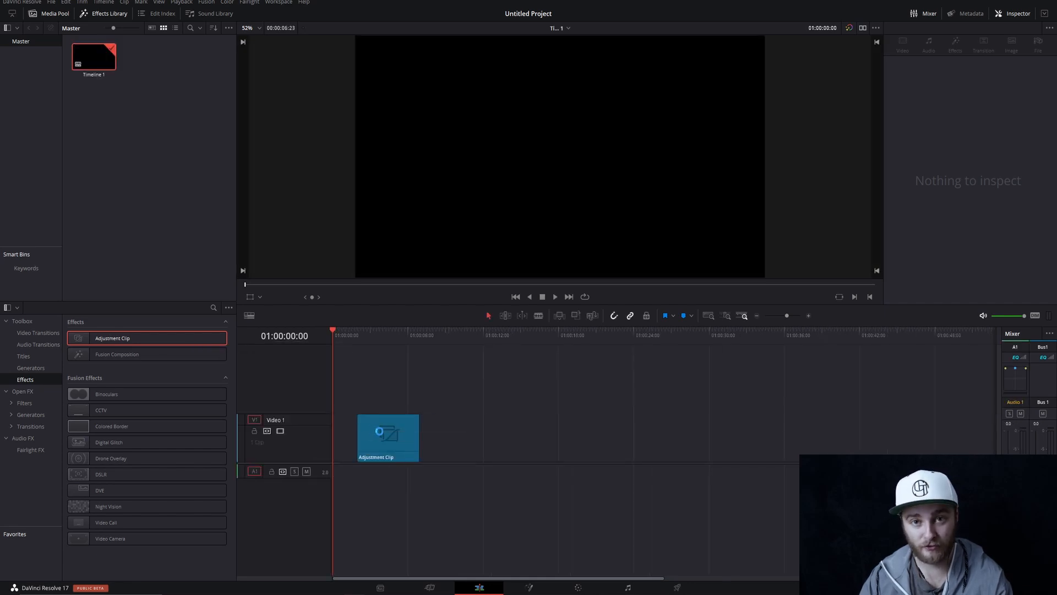
Step: In the clip's Fusion comp, chain sRectangle1, sTransform1, sRender1 into Merge1 between MediaIn1 and MediaOut1
left_click(529, 588)
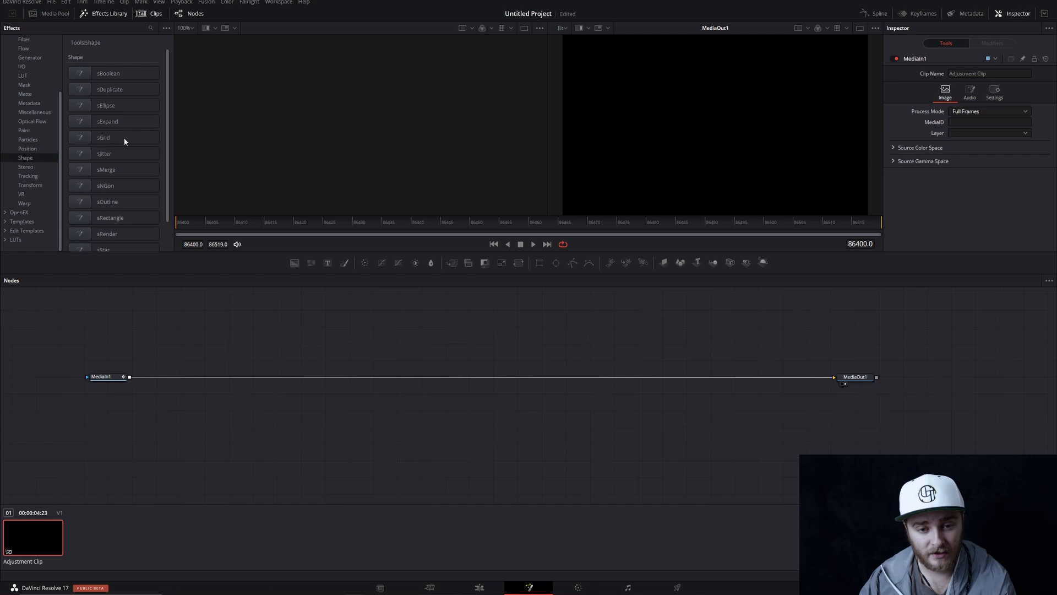
mouse_move(123, 82)
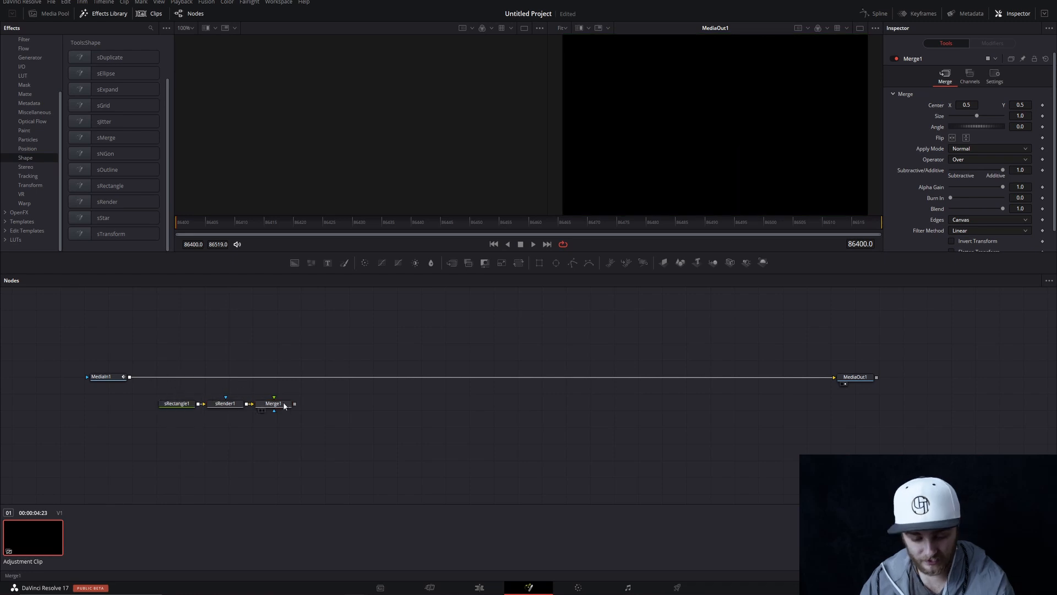
left_click_drag(272, 404, 295, 376)
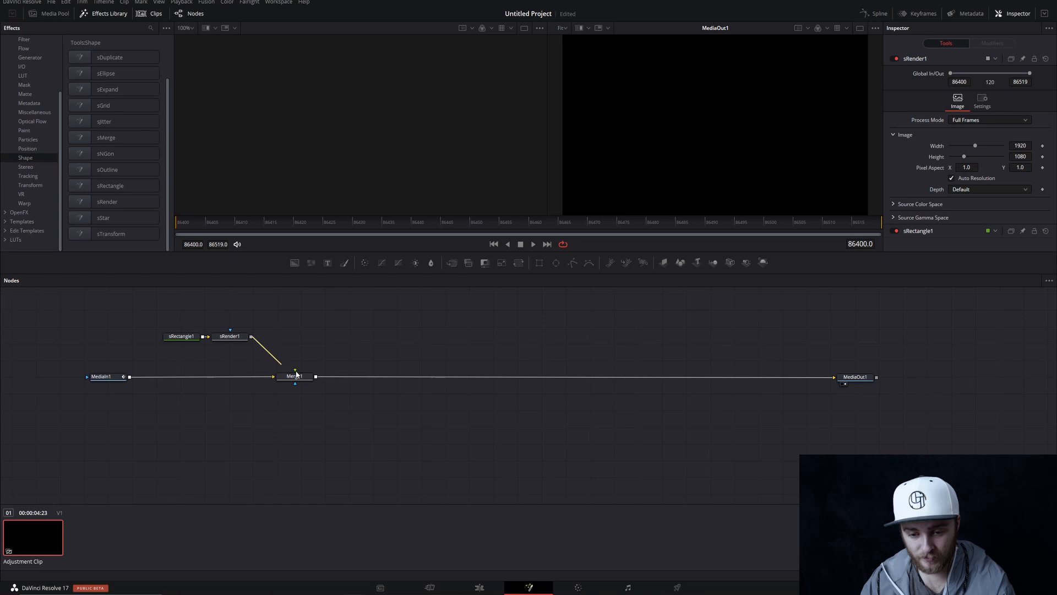
left_click(181, 335)
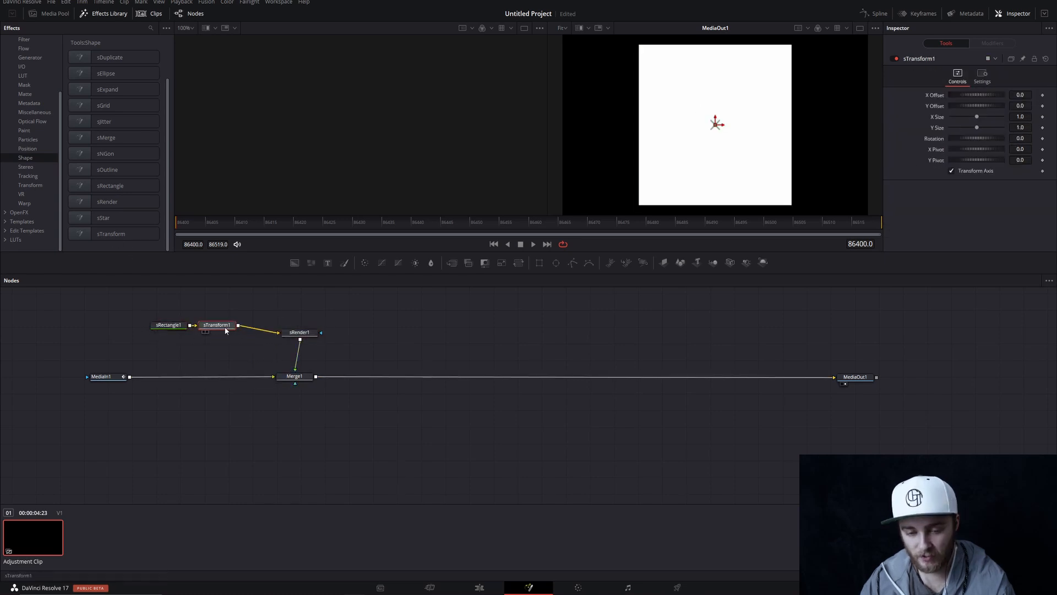
left_click_drag(217, 324, 231, 307)
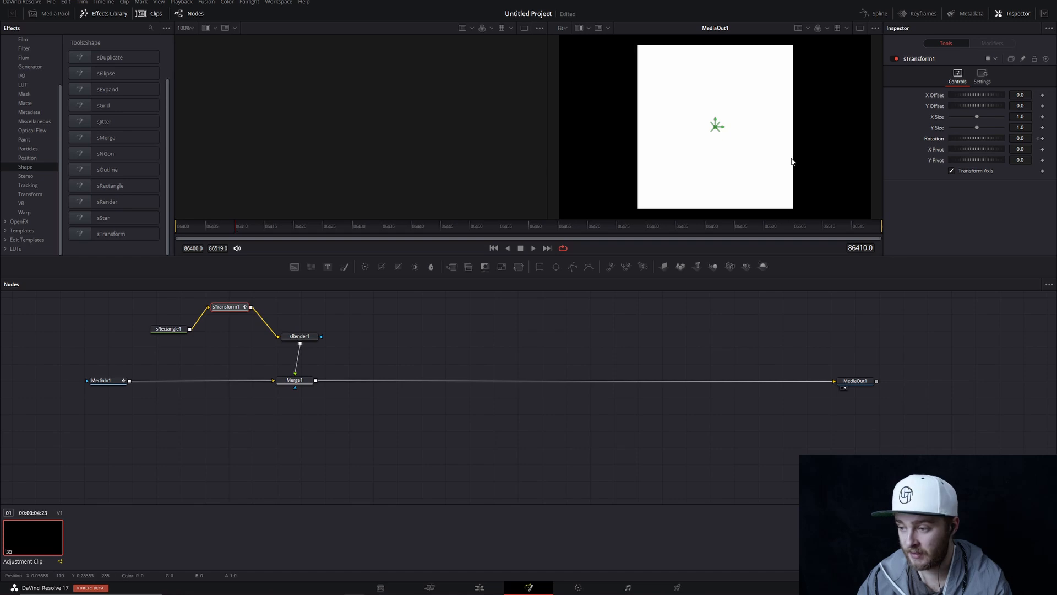
Step: Adjust sTransform1's Rotation and set a keyframe on it
left_click_drag(978, 139, 1011, 139)
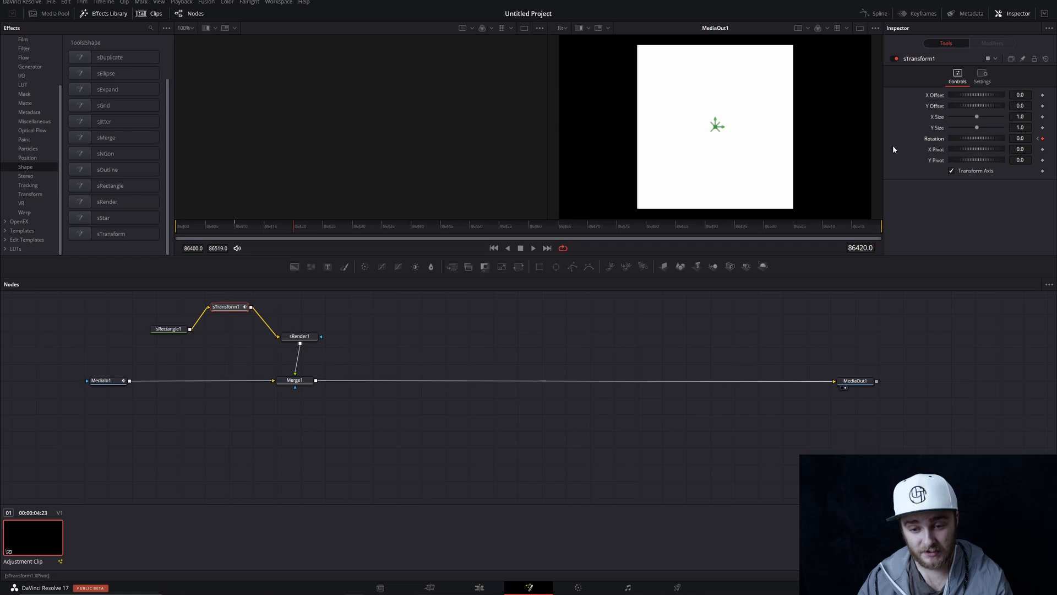
left_click(877, 13)
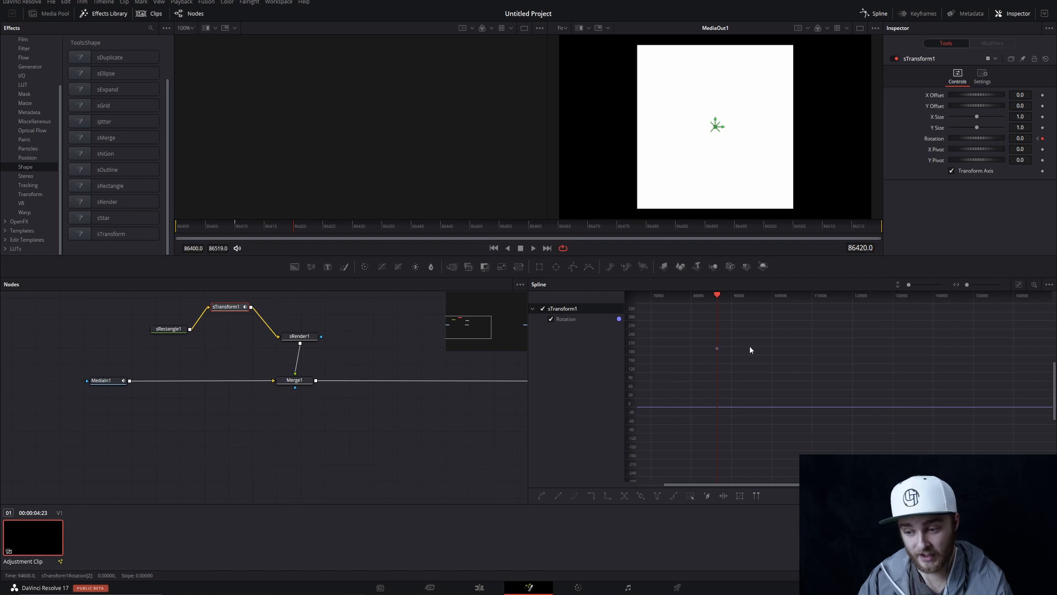
mouse_move(791, 455)
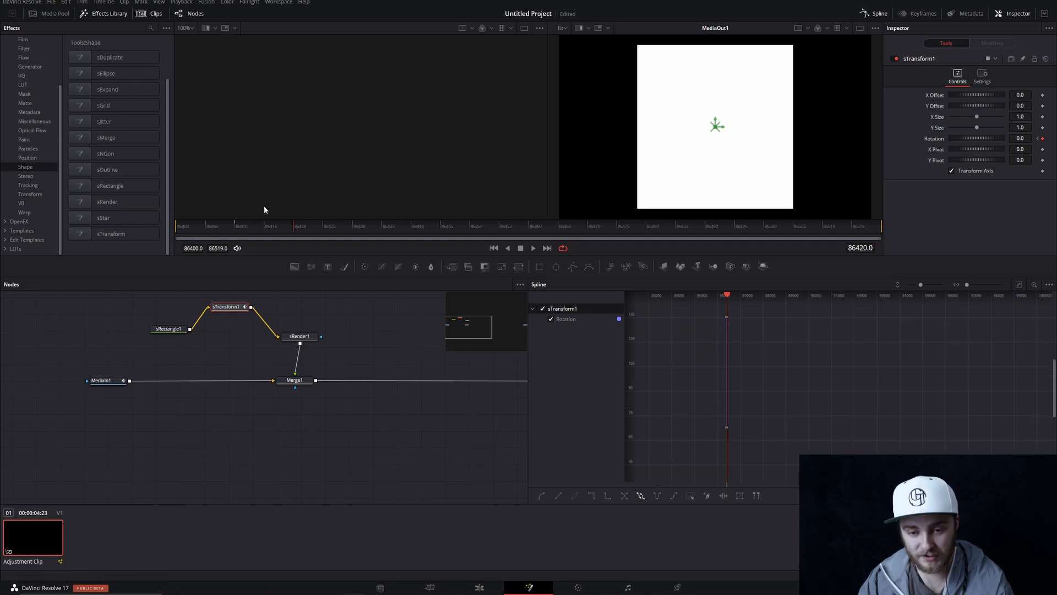
Step: Show sTransform1's Rotation curve in the Spline editor and scrub to preview the spin
left_click(533, 249)
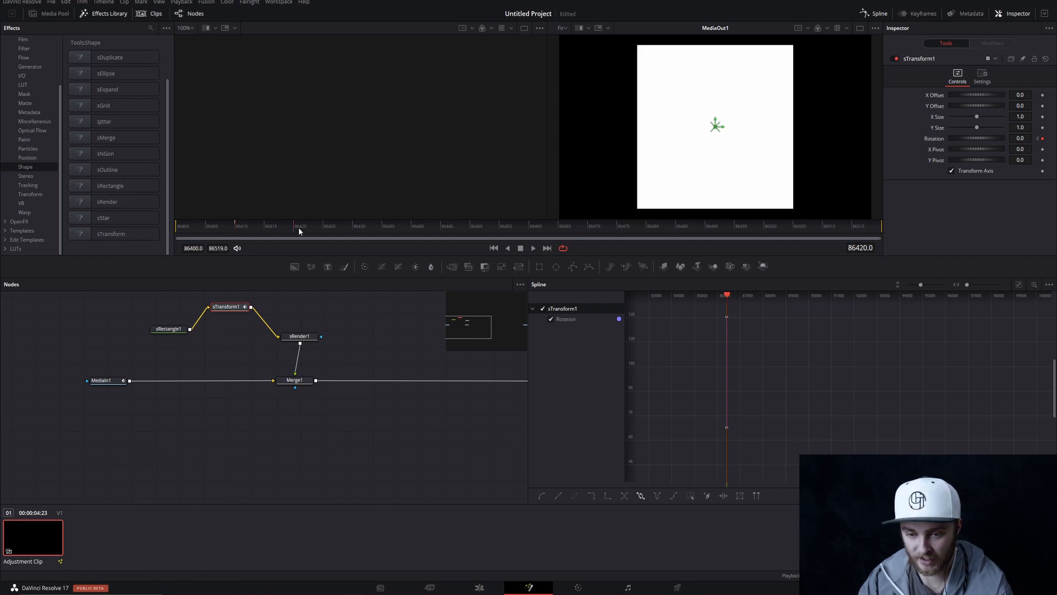
left_click(1021, 138)
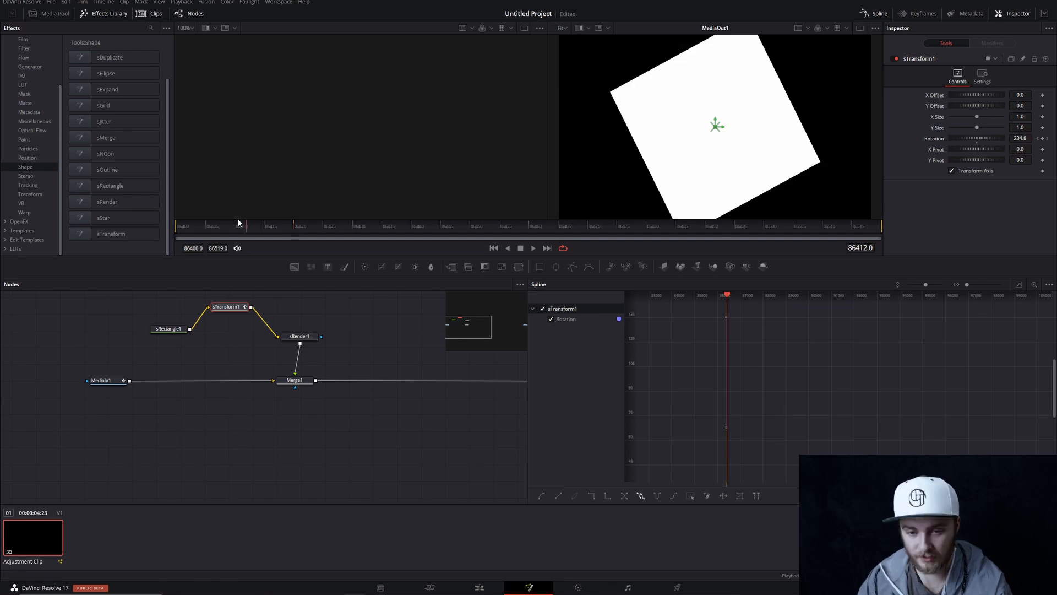
Step: Switch to the Edit page with the Adjustment Clip at the start of Video 1
left_click(533, 248)
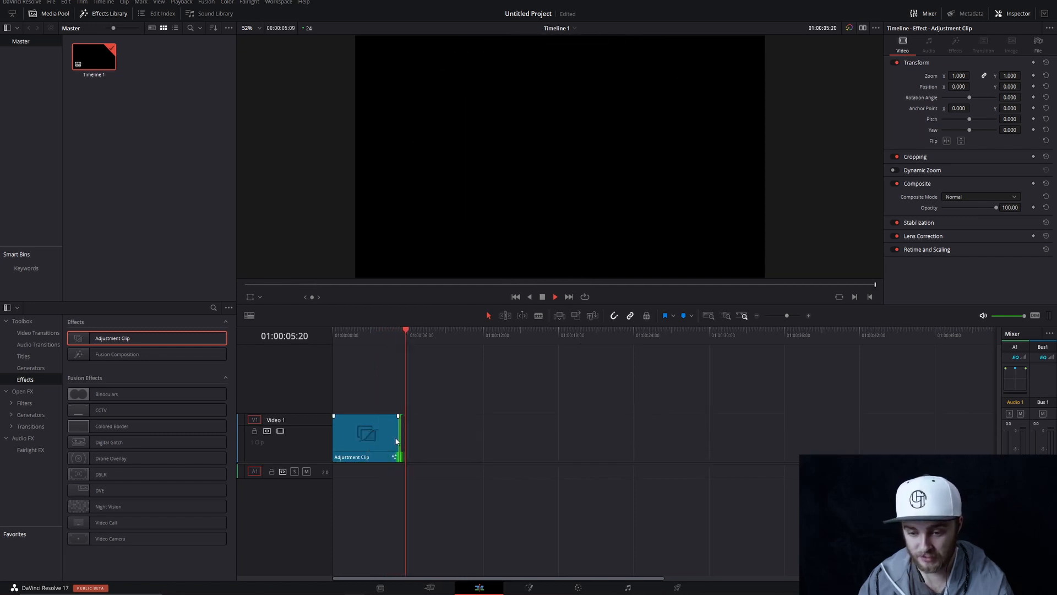
Step: Reopen the Adjustment Clip's Fusion composition with sTransform1 selected
left_click(528, 587)
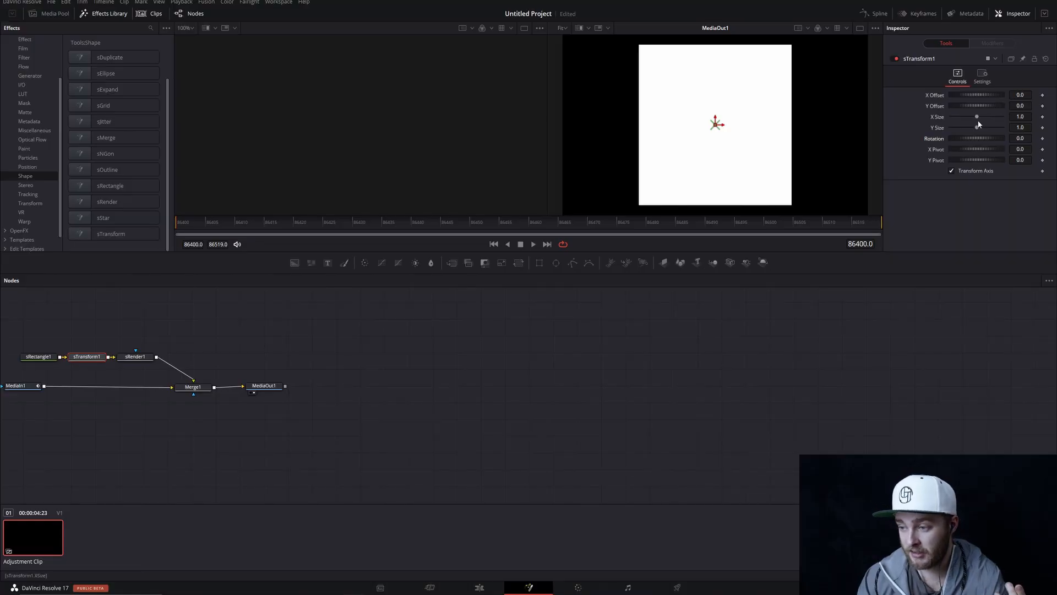
Step: Link X and Y size on sTransform1 and keyframe the size from 0.45 up to about 0.9
right_click(977, 117)
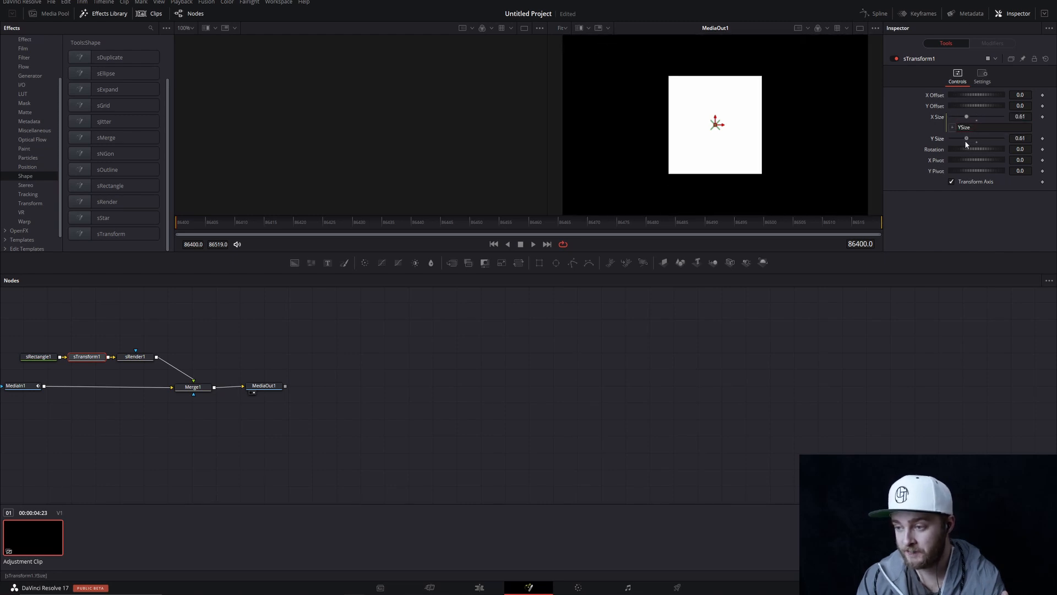
left_click_drag(968, 127, 962, 139)
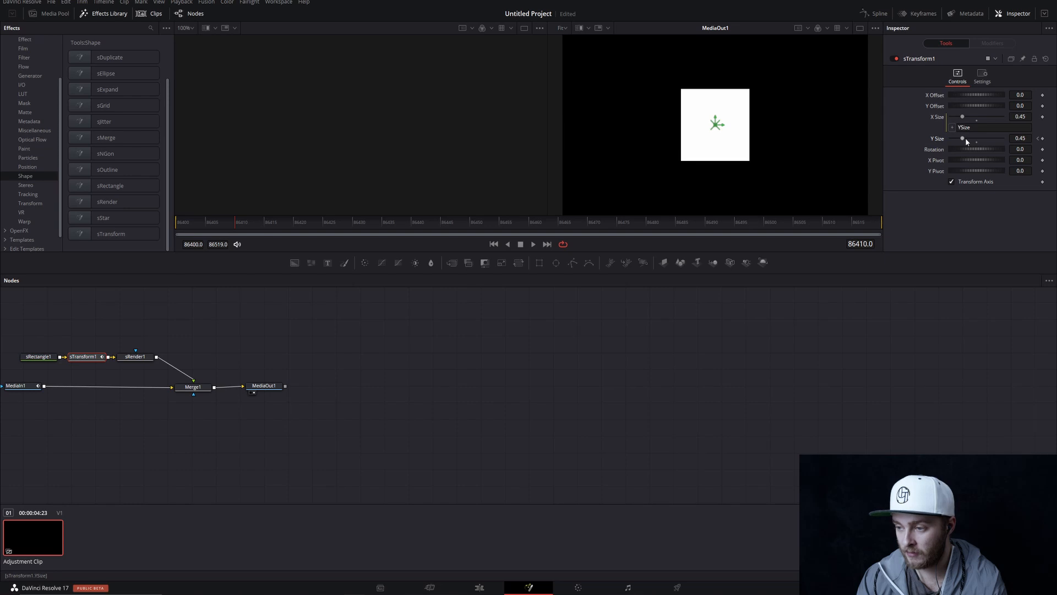
left_click_drag(962, 139, 972, 139)
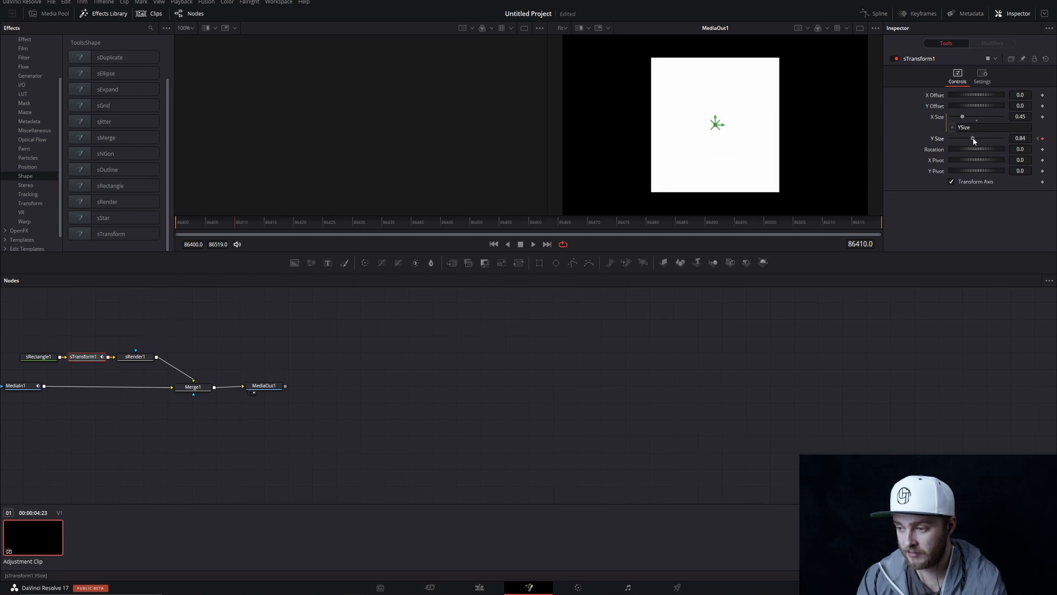
left_click_drag(972, 138, 975, 138)
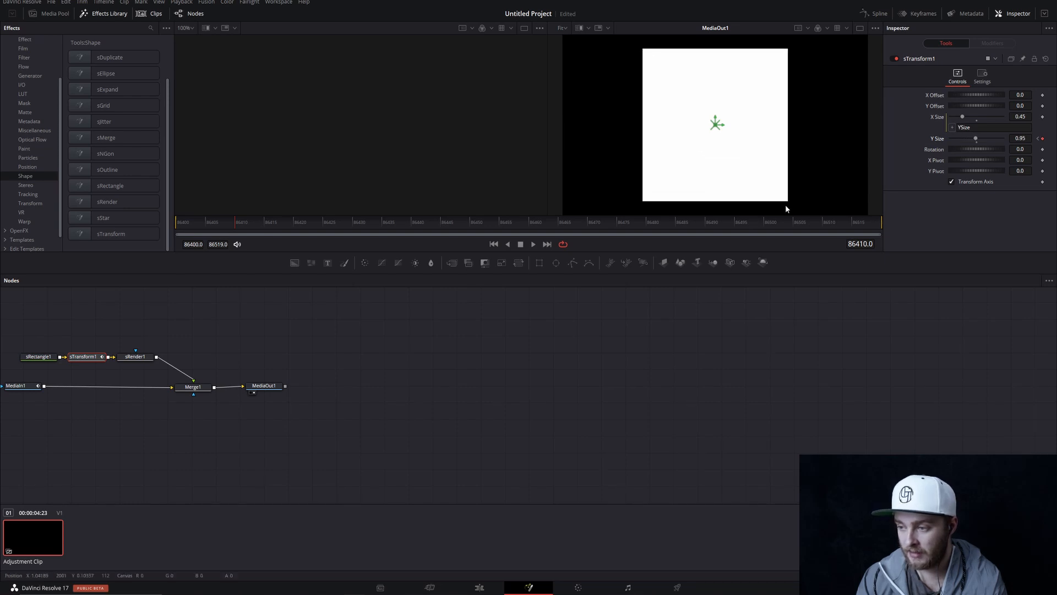
left_click_drag(976, 138, 976, 128)
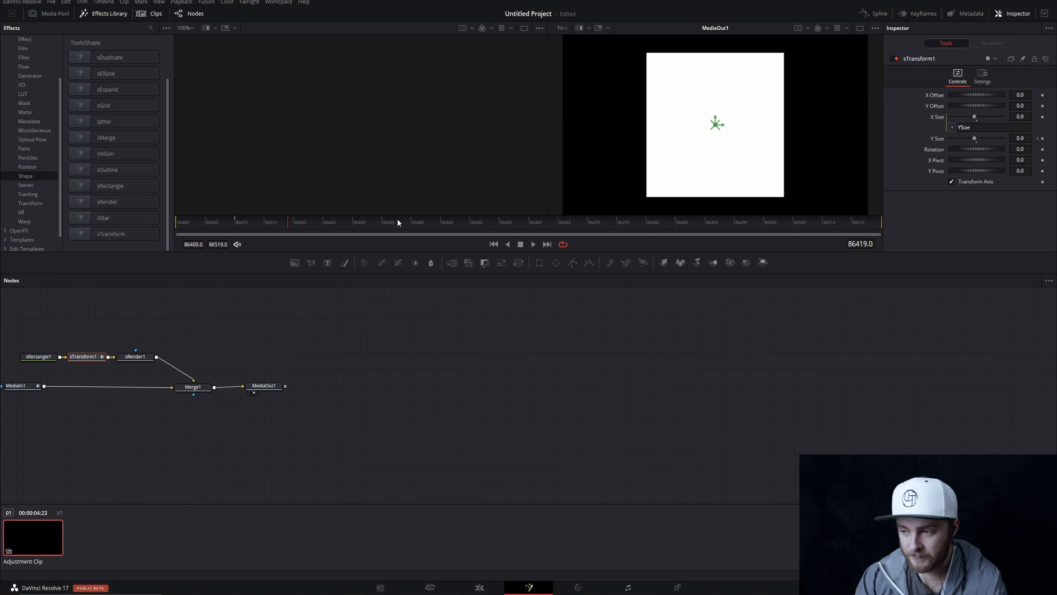
left_click(1022, 139)
type("0.45")
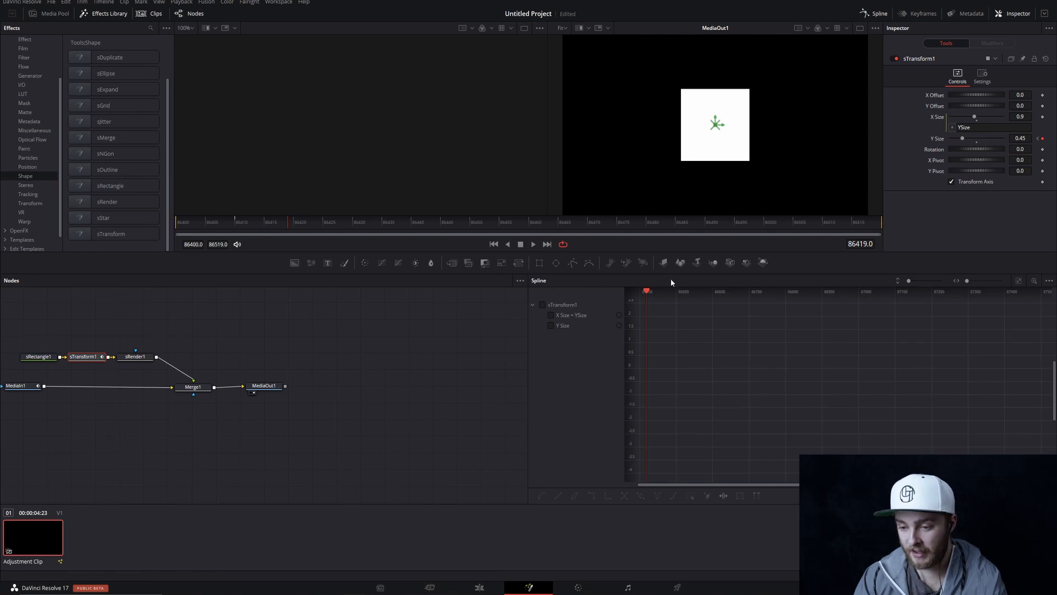
Step: Apply Set Loop to the X Size = Y Size curve and play back the pulsing size
left_click(551, 315)
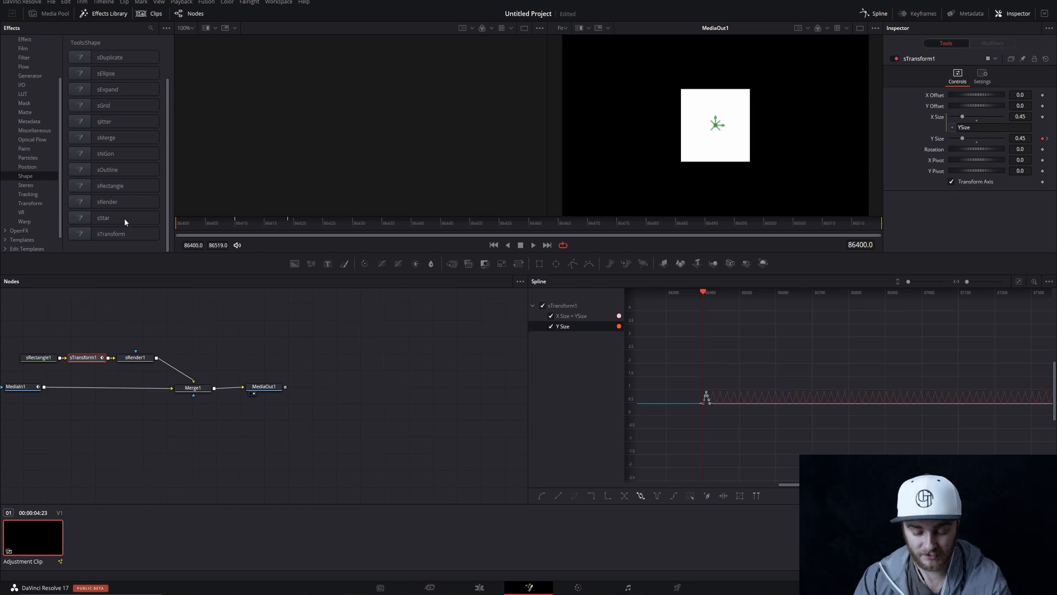
left_click(533, 245)
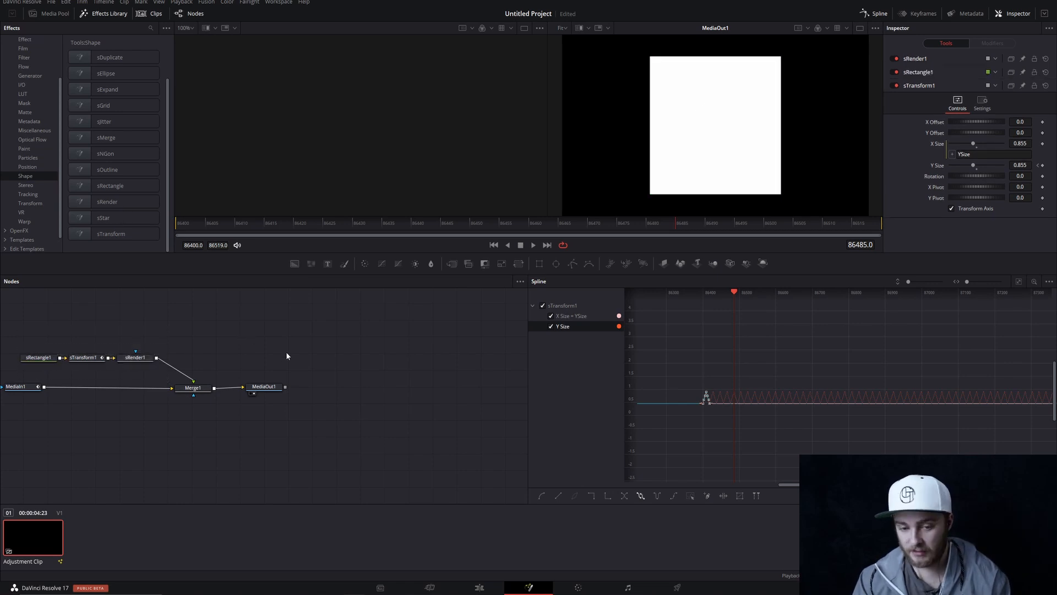
Step: Isolate the size curve, then go back to the Edit page showing the spinning rectangle
left_click(84, 357)
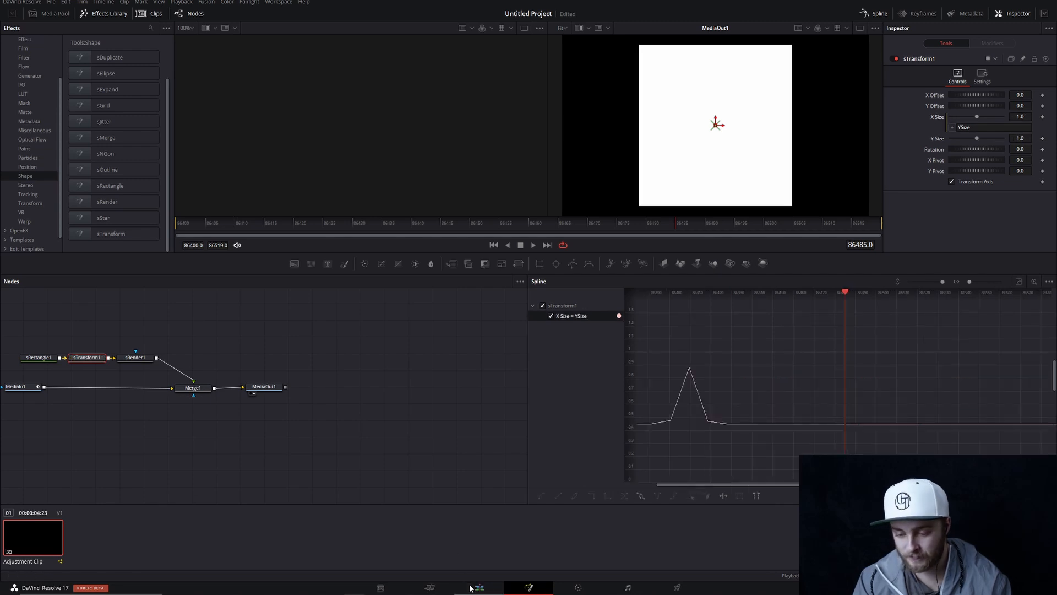
left_click(480, 586)
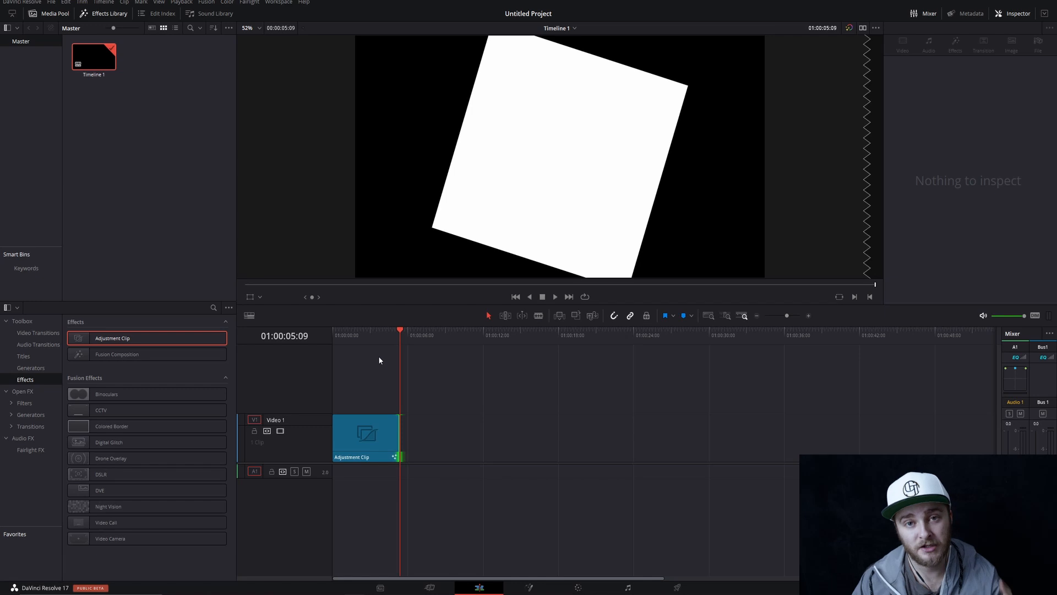